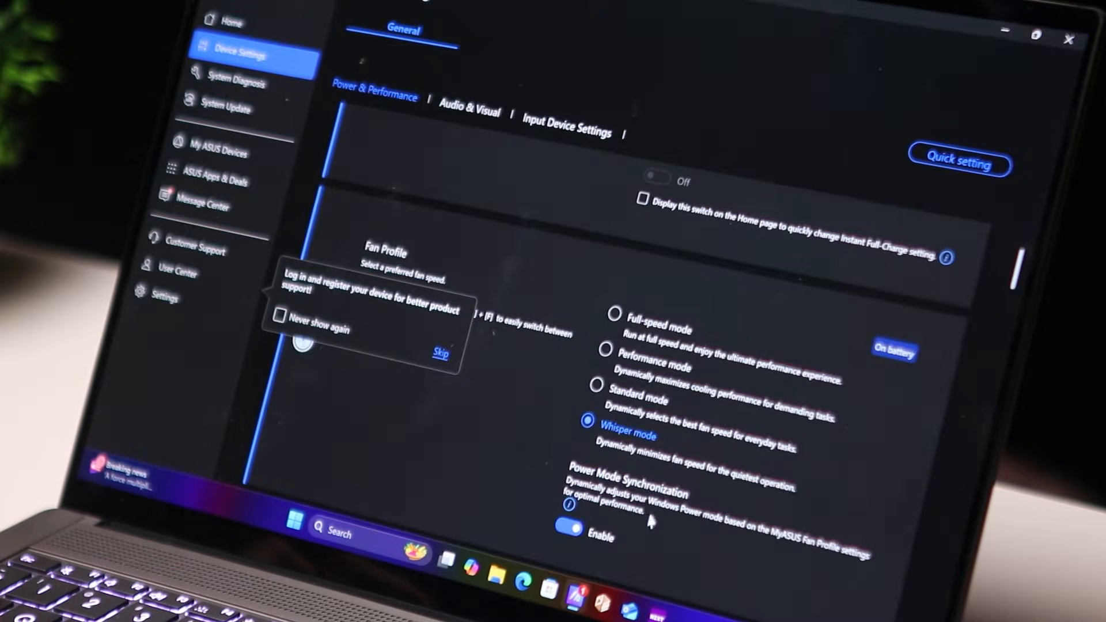
- Select the Whisper radio button under Fan Profile in MyASUS
{"action": "left_click", "coordinate": [616, 315]}
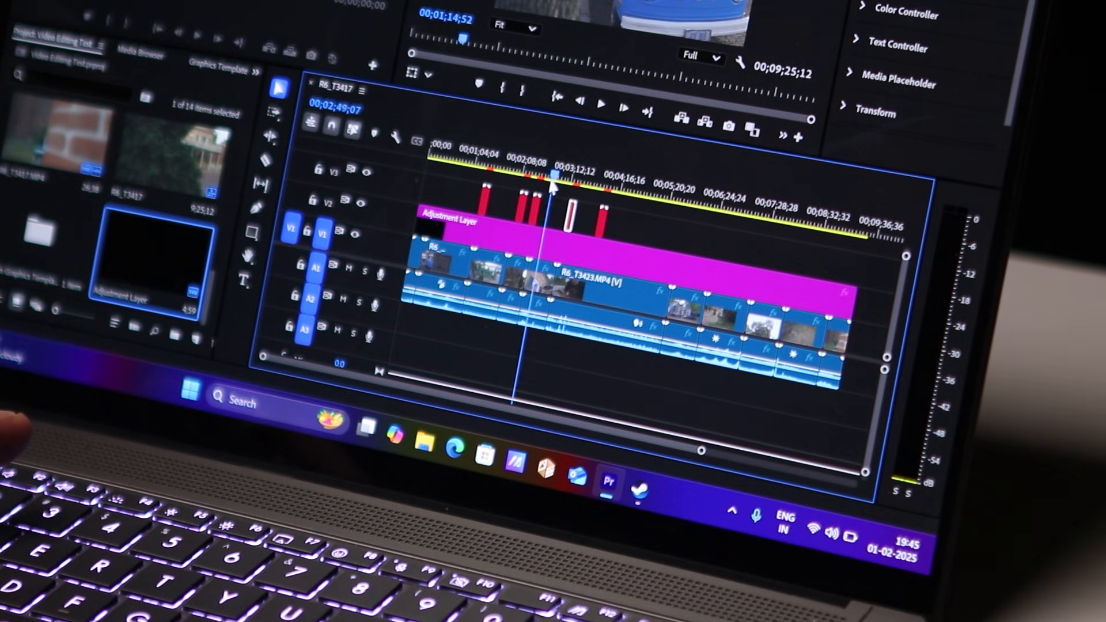
{"action": "left_click_drag", "start_coordinate": [550, 173], "coordinate": [501, 172]}
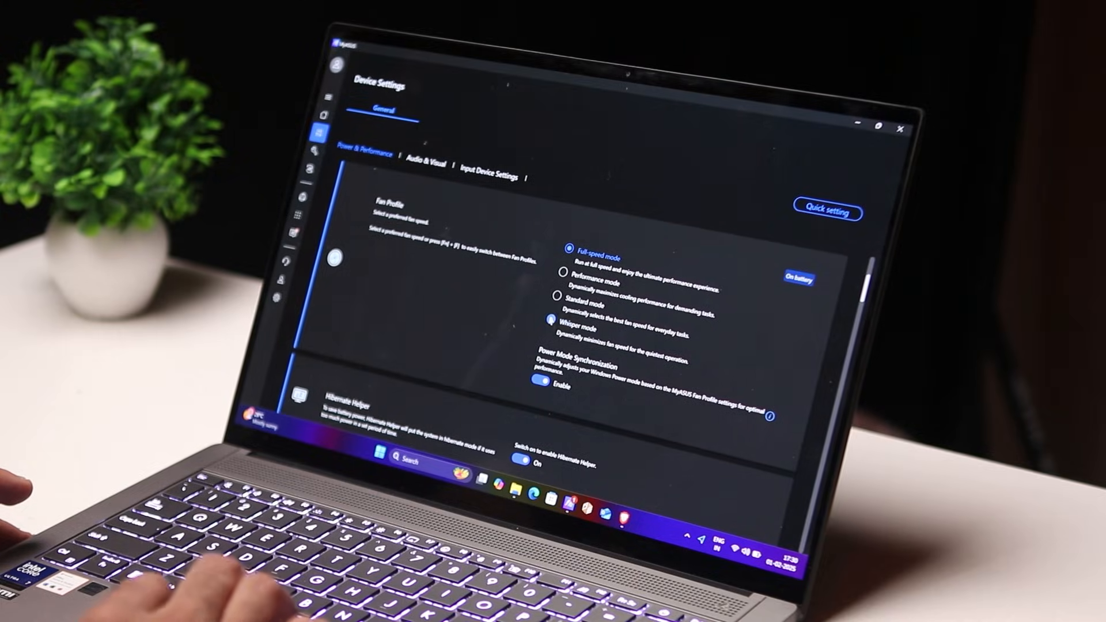
- Switch Fan Profile to Whisper, Standard, Performance, then settle on Full-speed
{"action": "left_click", "coordinate": [568, 322]}
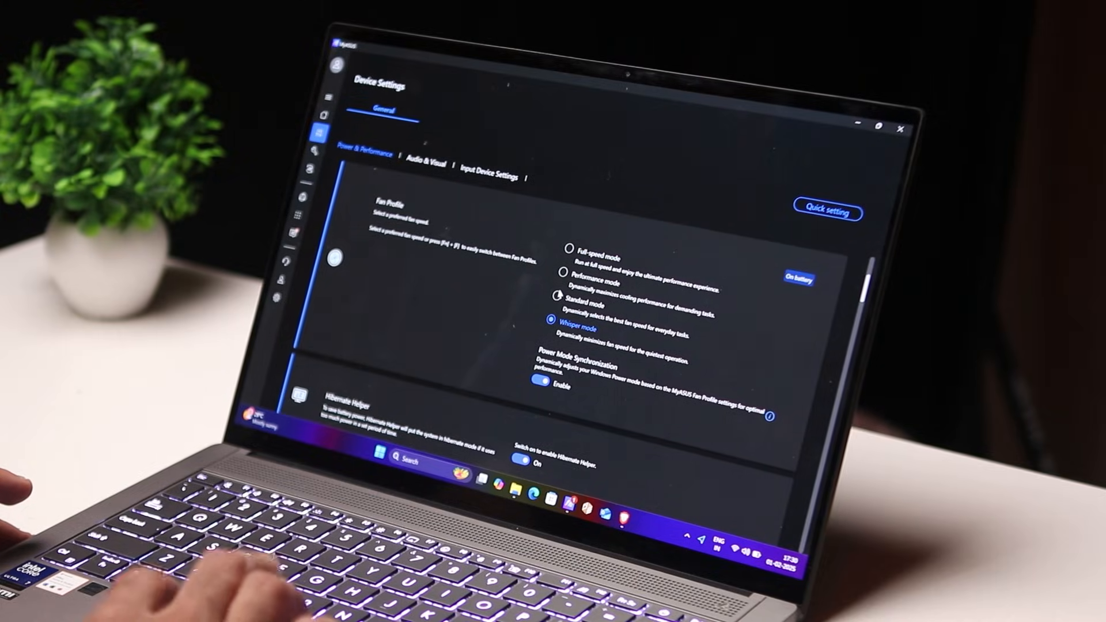
{"action": "left_click", "coordinate": [571, 299]}
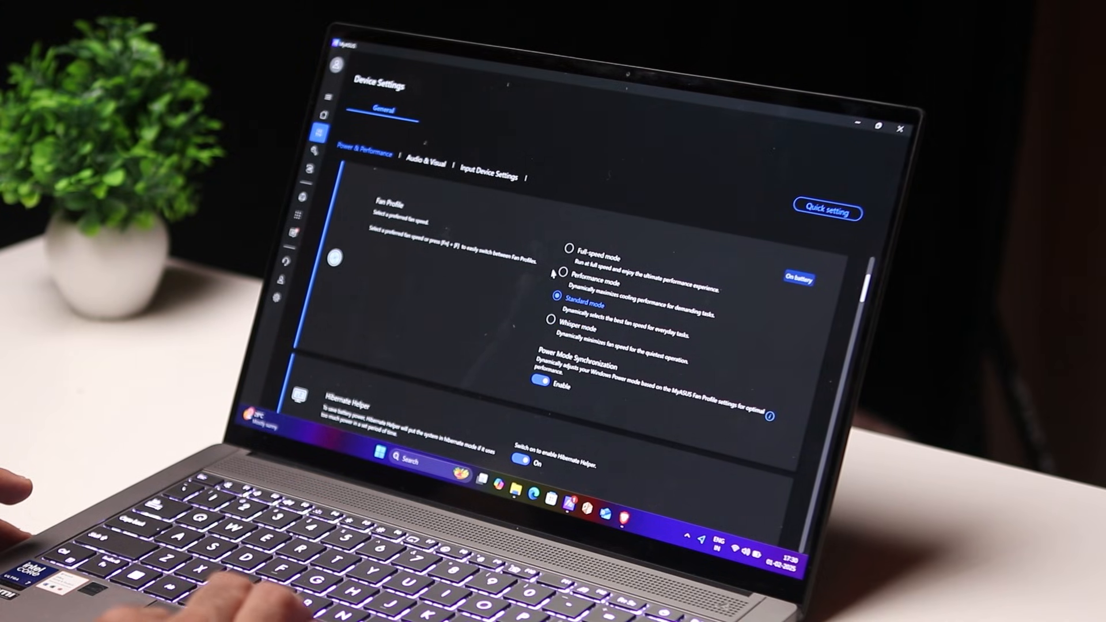
{"action": "left_click", "coordinate": [568, 270]}
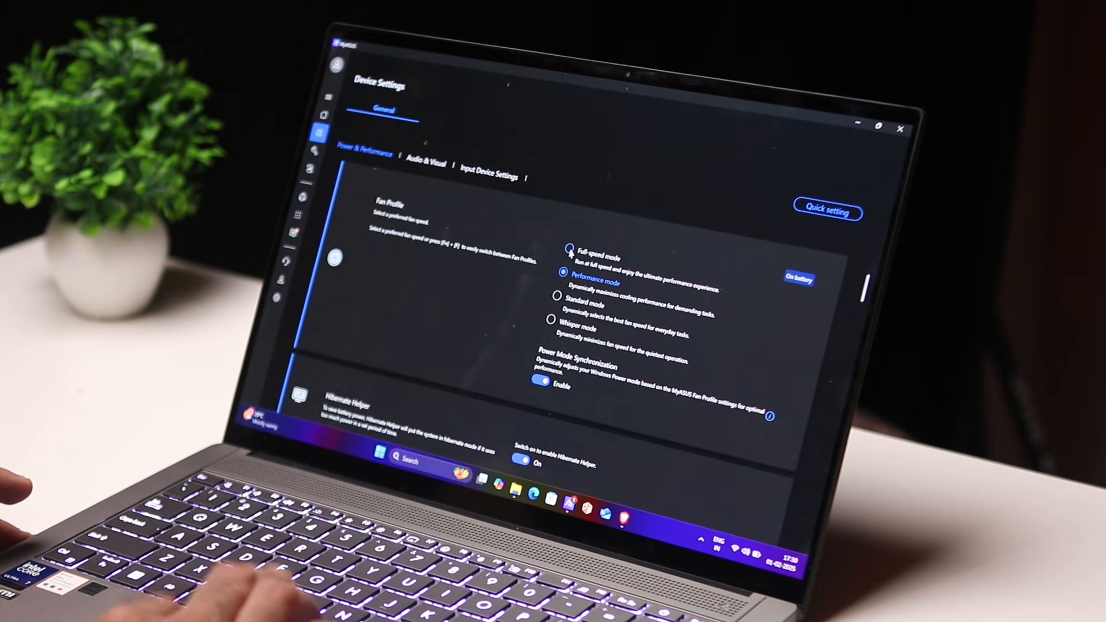
{"action": "left_click", "coordinate": [570, 251]}
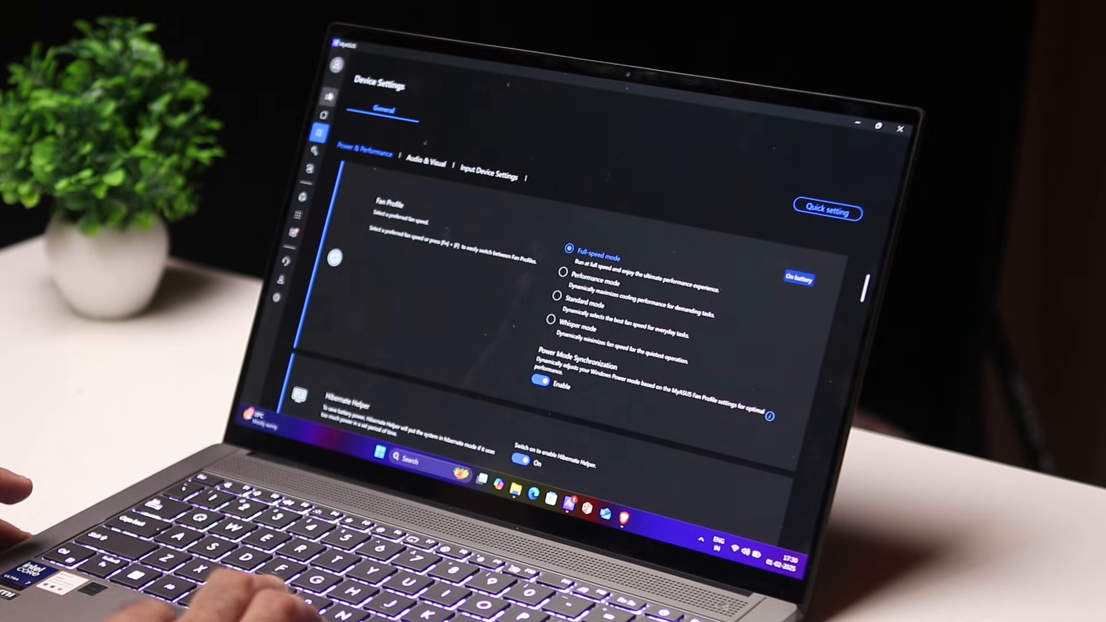
{"action": "left_click", "coordinate": [332, 132]}
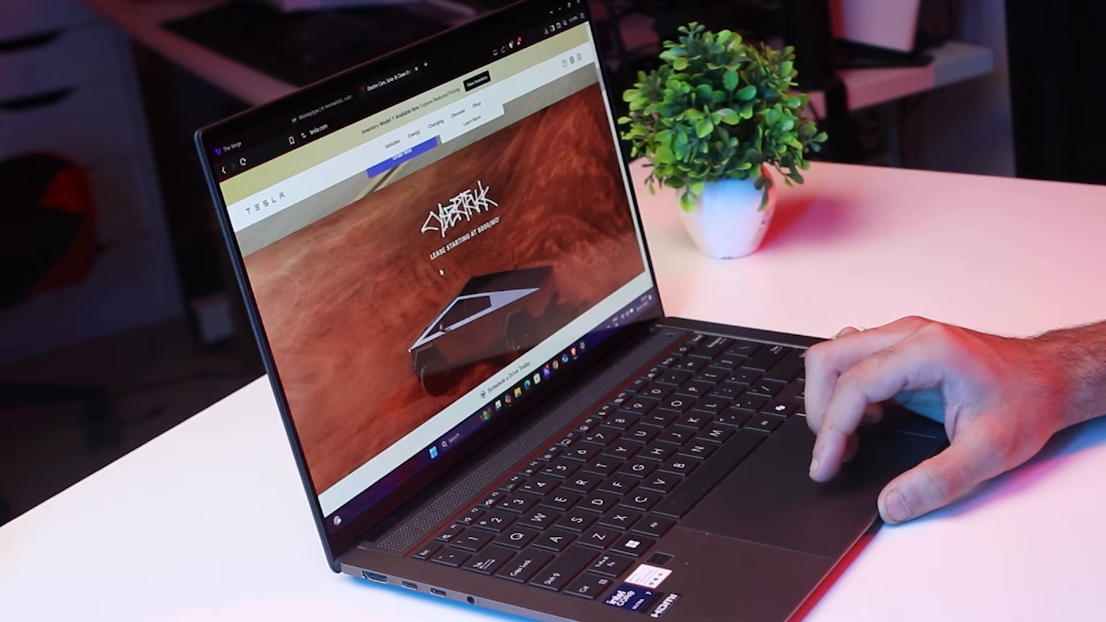
- Scroll down the Tesla Cybertruck page to the truck image below the lease price
{"action": "scroll", "scroll_direction": "down", "scroll_amount": 3}
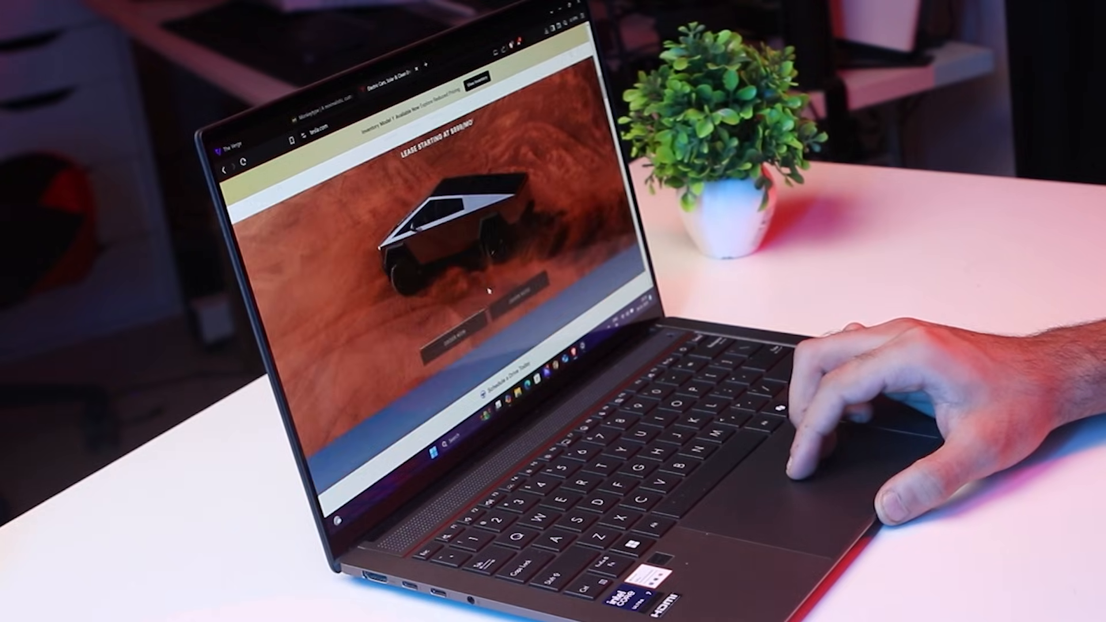